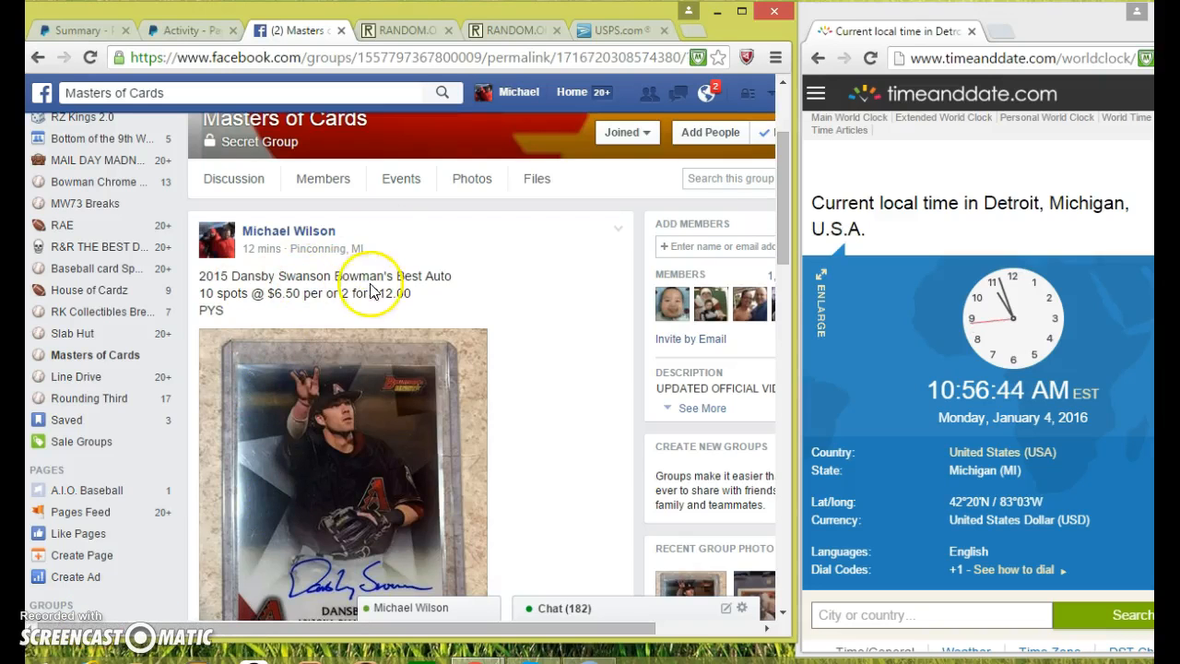
- Post a 'LIVE' comment at the bottom of the Masters of Cards card-break thread
scroll(down, 3)
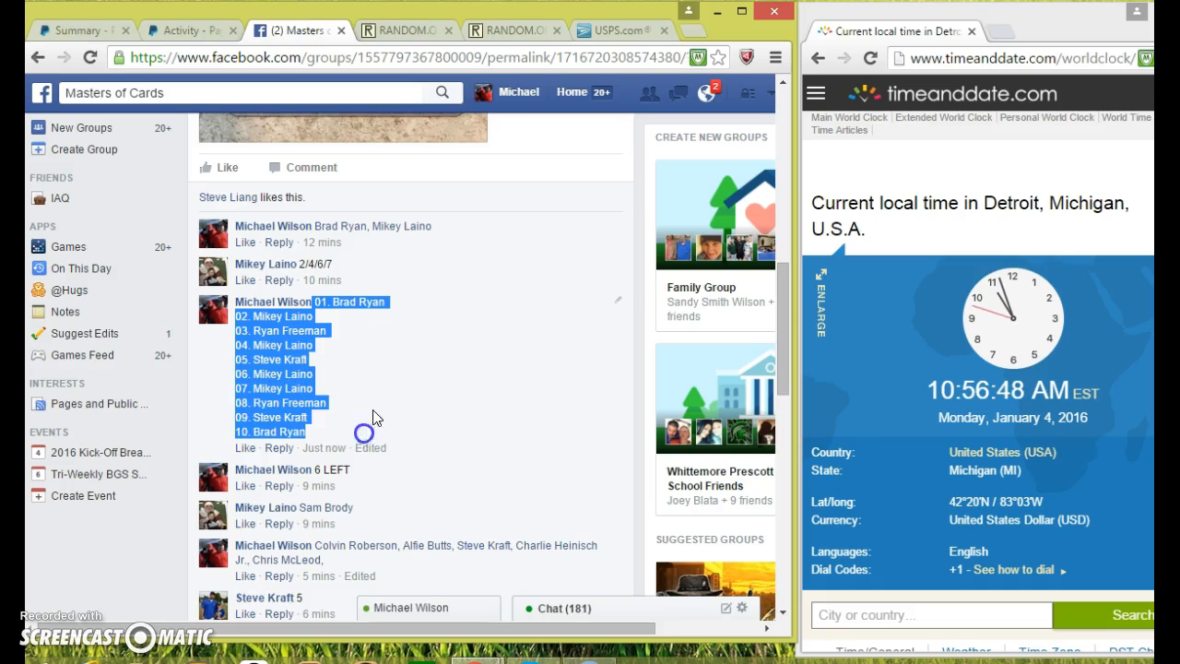
scroll(down, 3)
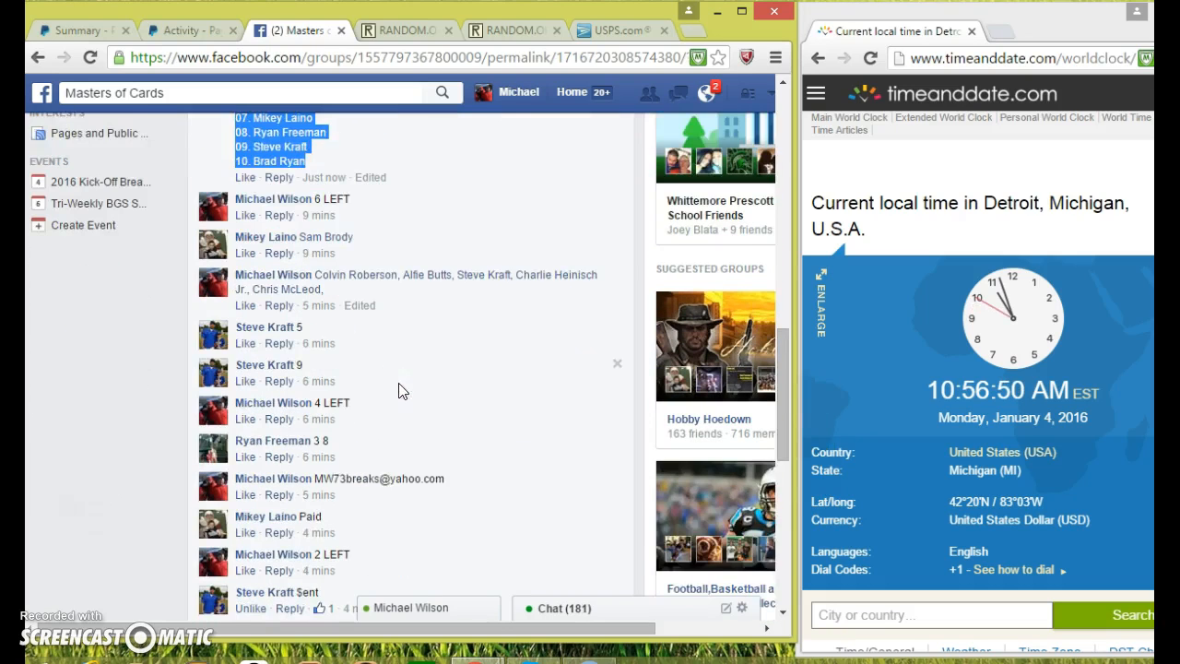
scroll(down, 3)
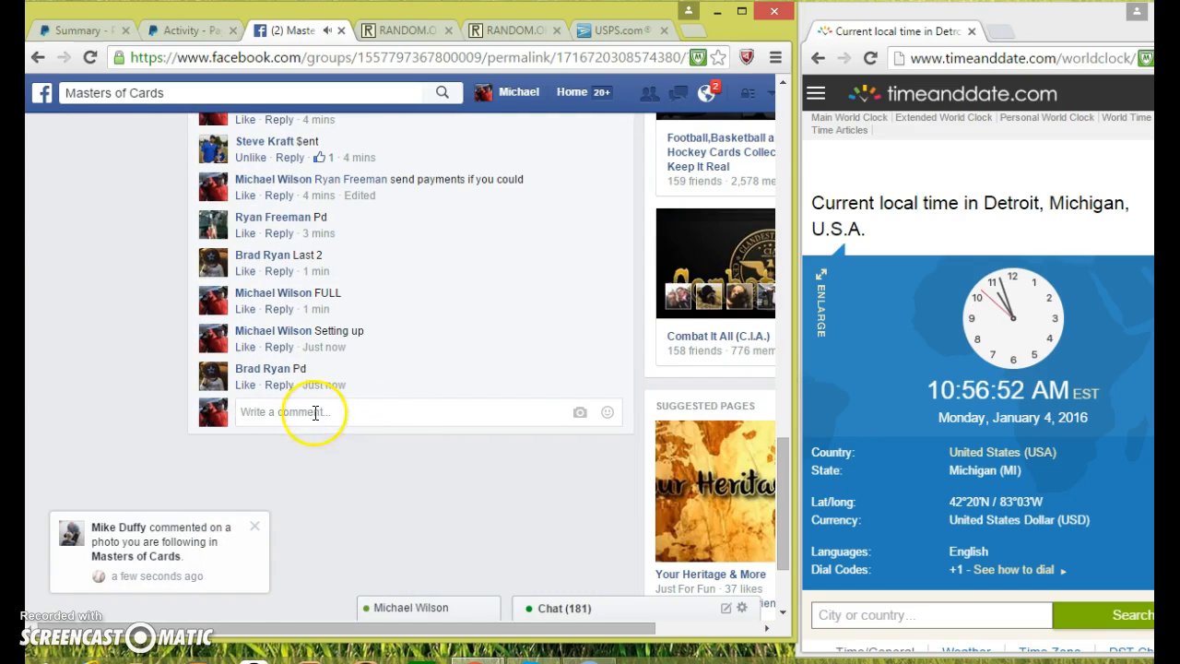
text(LIVE)
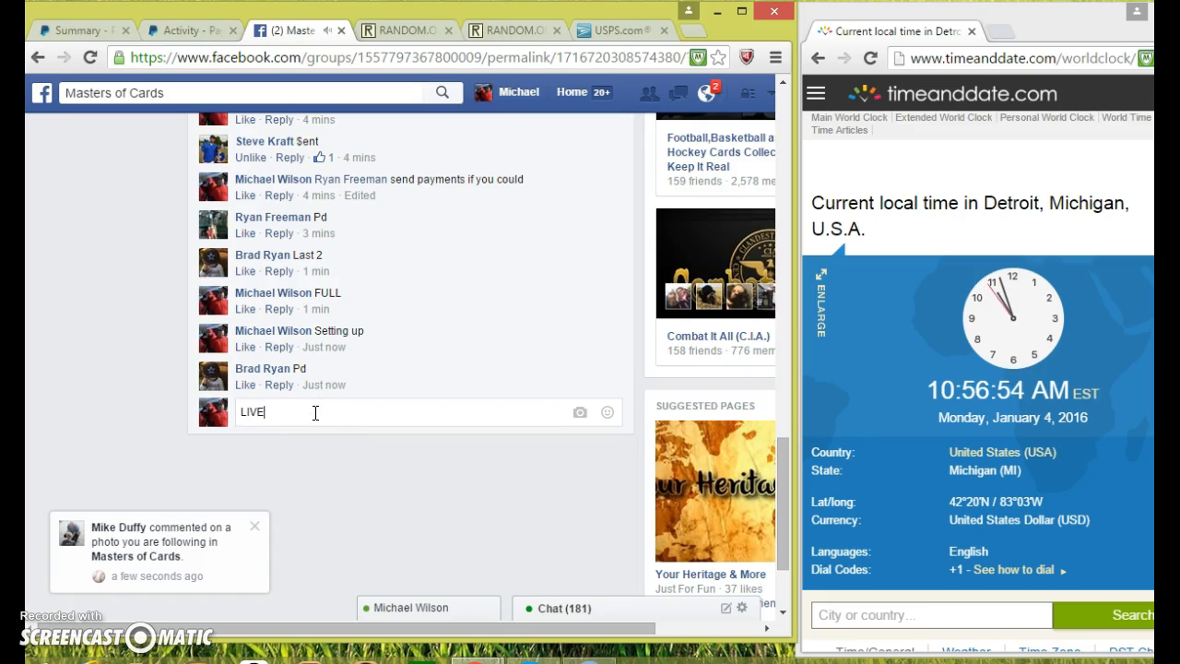
key(Return)
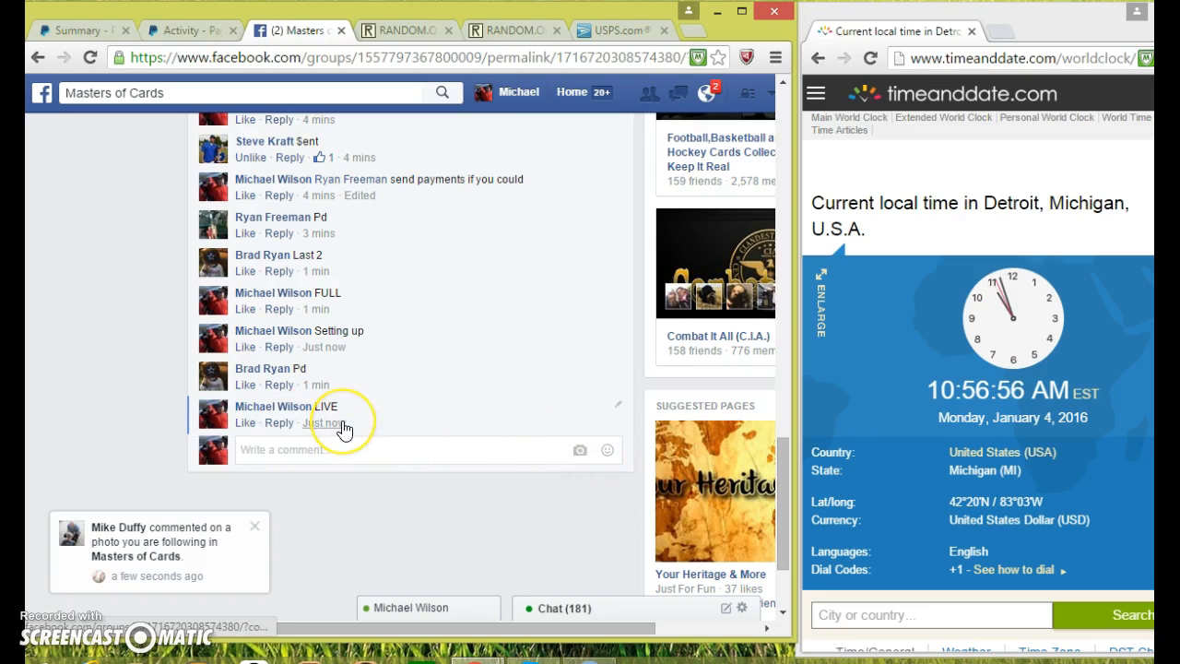
- Roll two virtual dice on RANDOM.ORG's Dice Roller, getting a four and a six
click(406, 30)
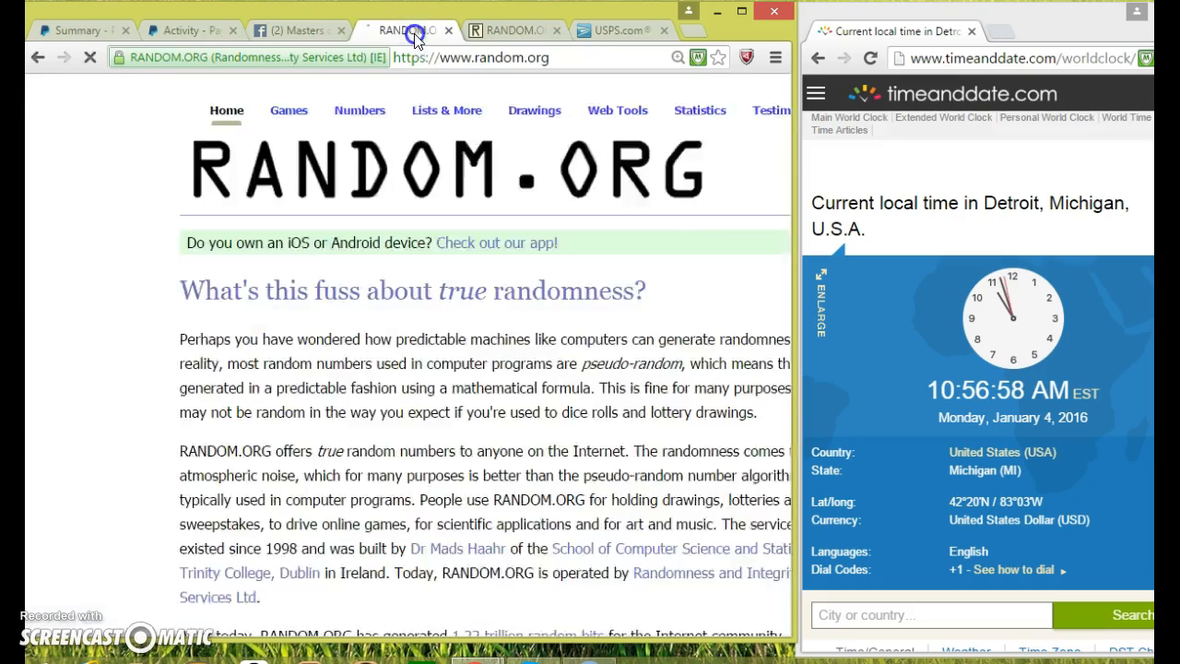
click(296, 111)
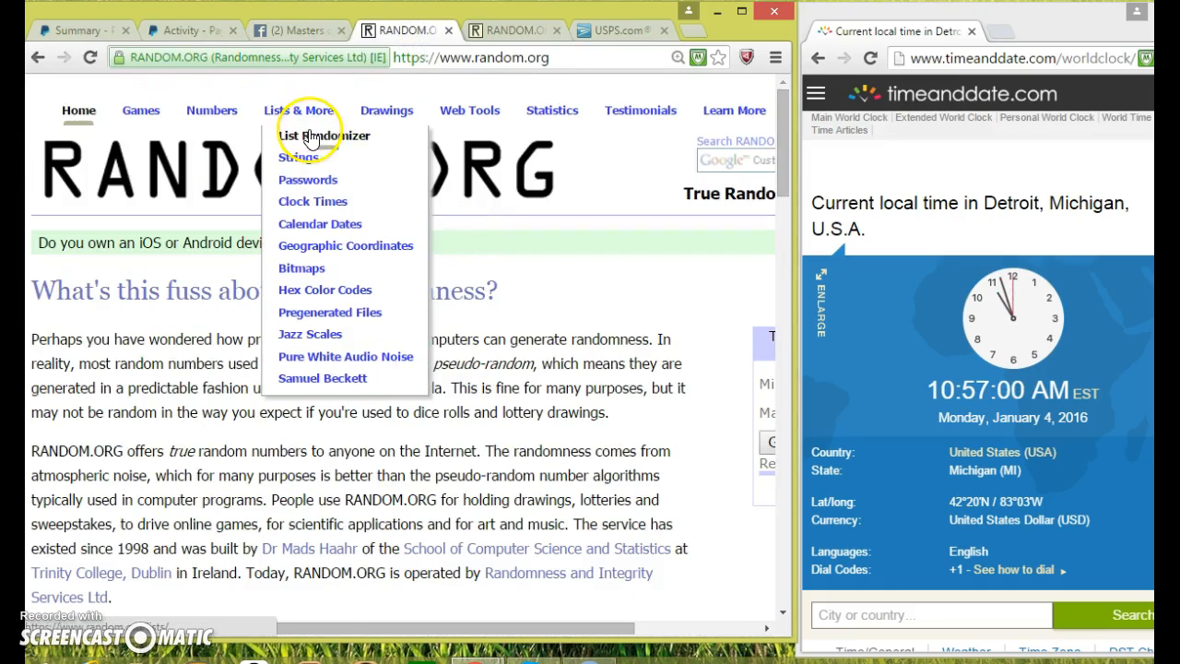
click(324, 136)
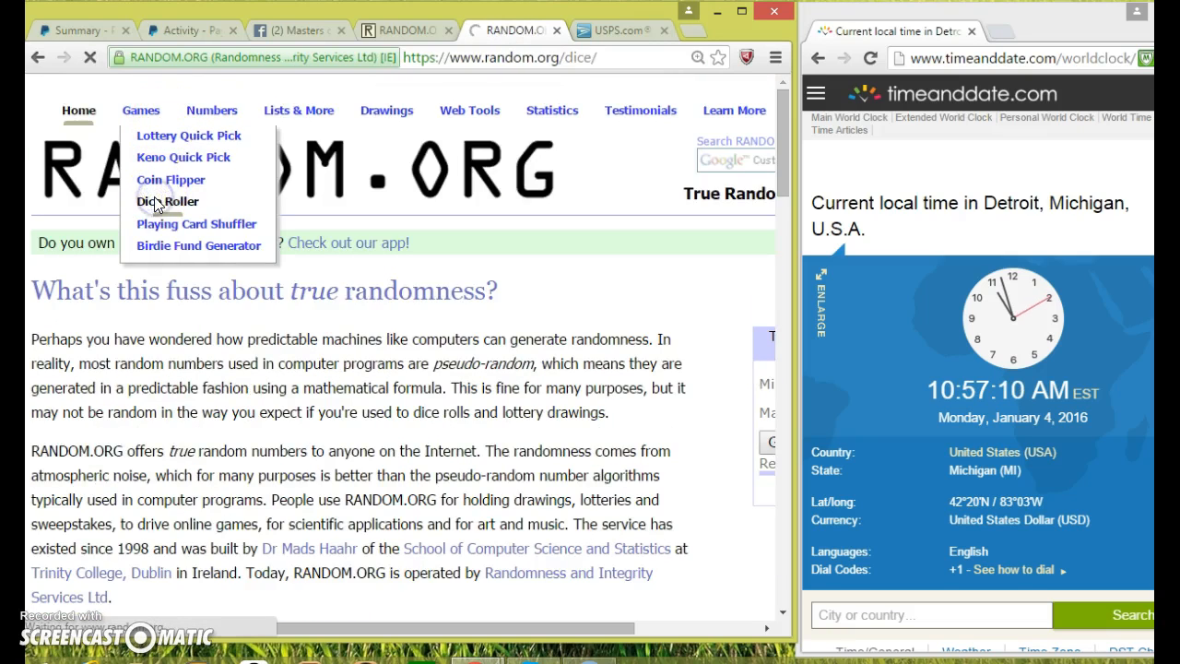
click(166, 201)
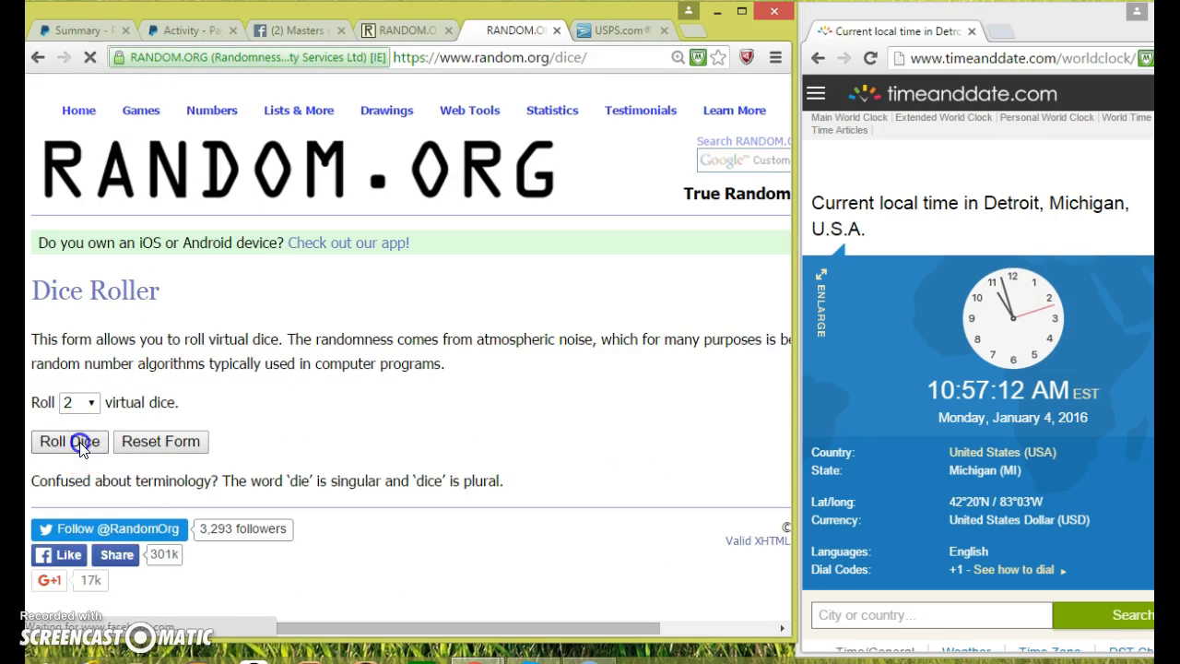
click(68, 441)
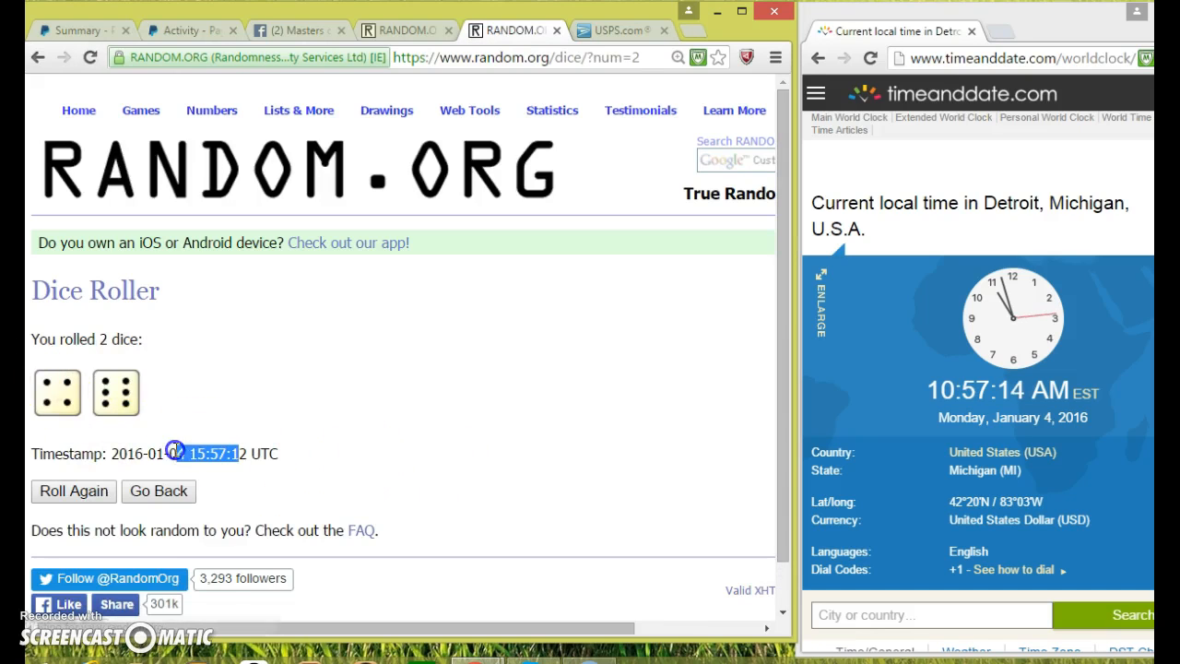
- Shuffle the ten-name card-break list repeatedly in the List Randomizer
click(402, 29)
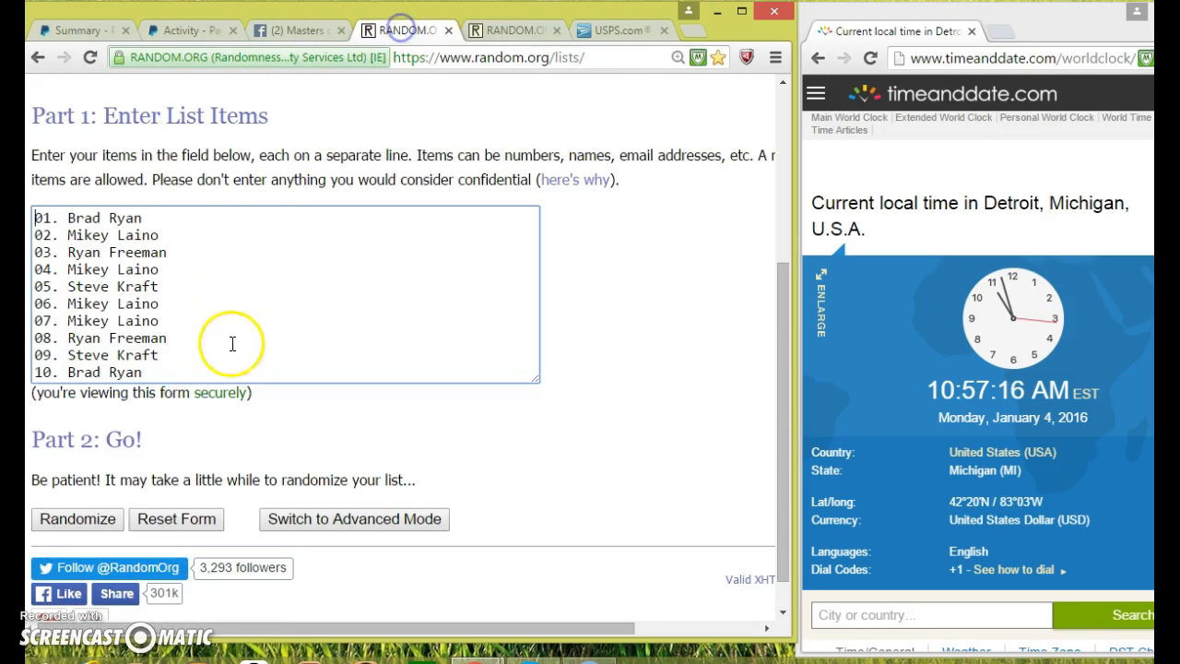
click(77, 518)
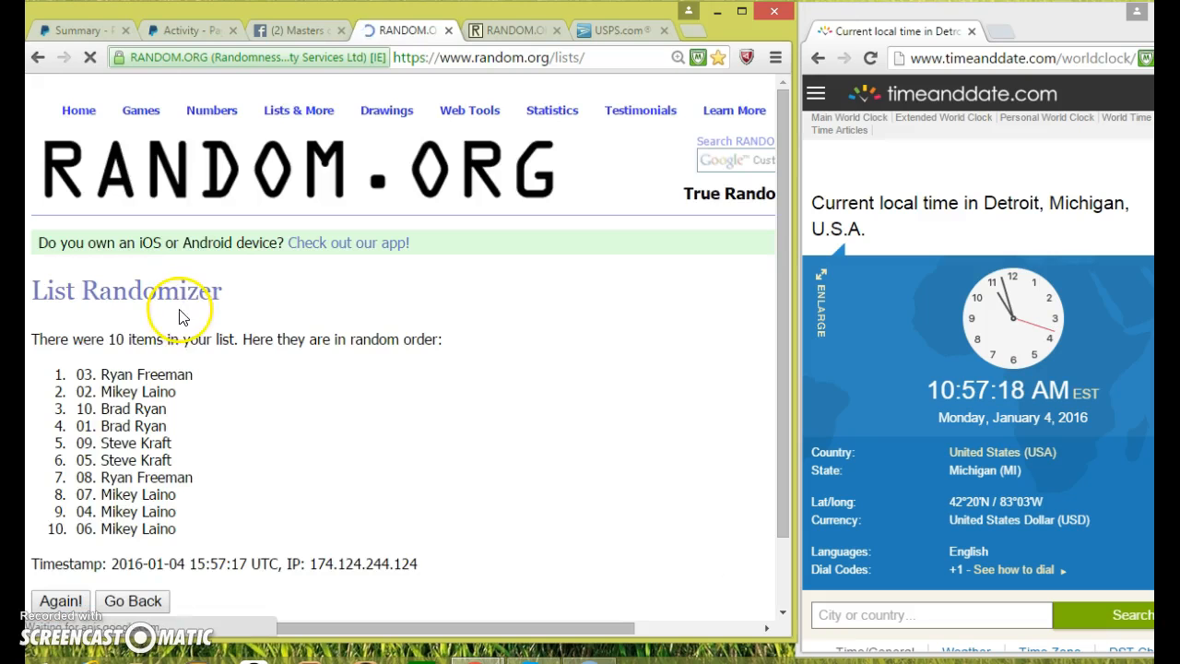
scroll(down, 3)
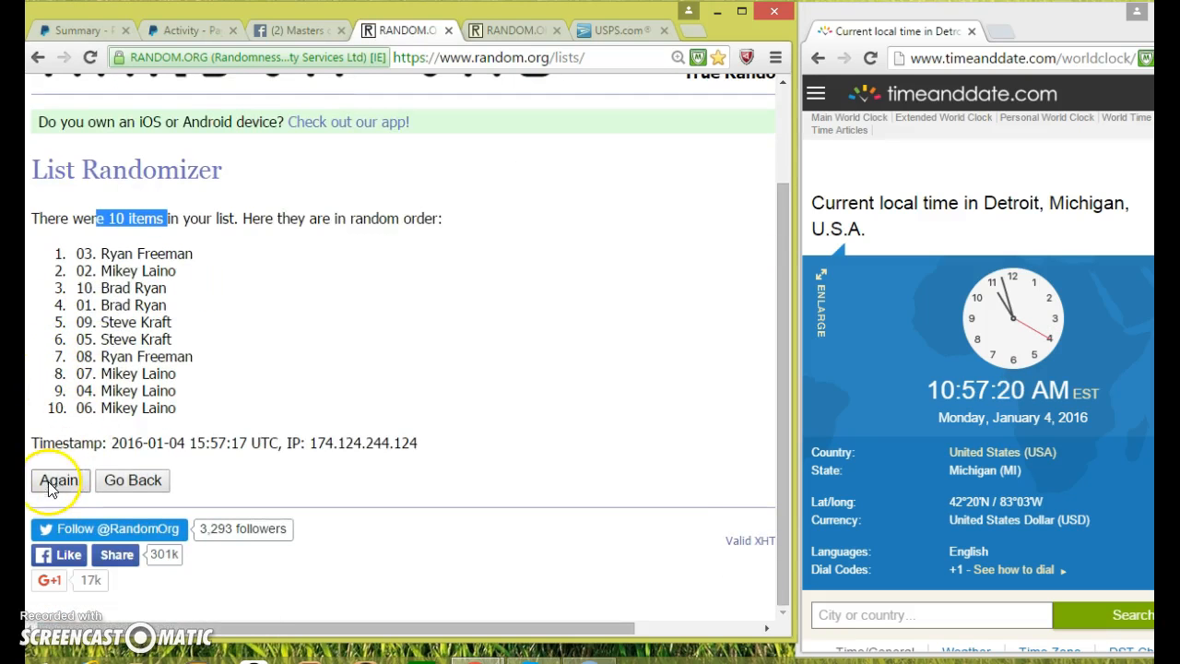
click(59, 479)
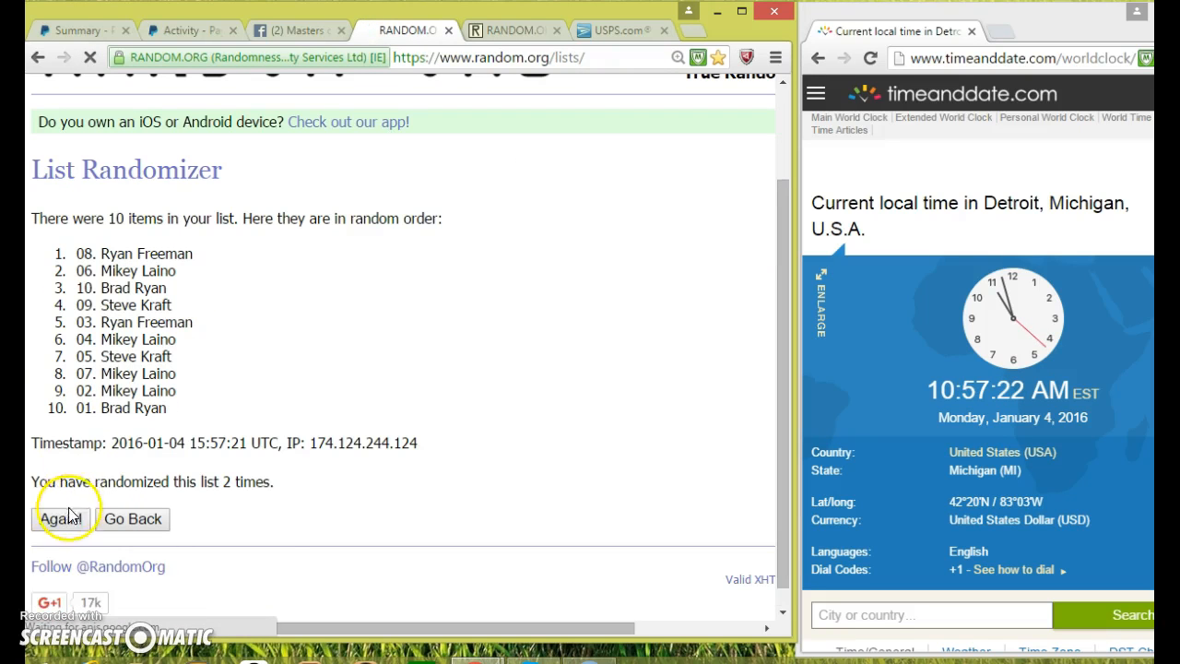
click(59, 518)
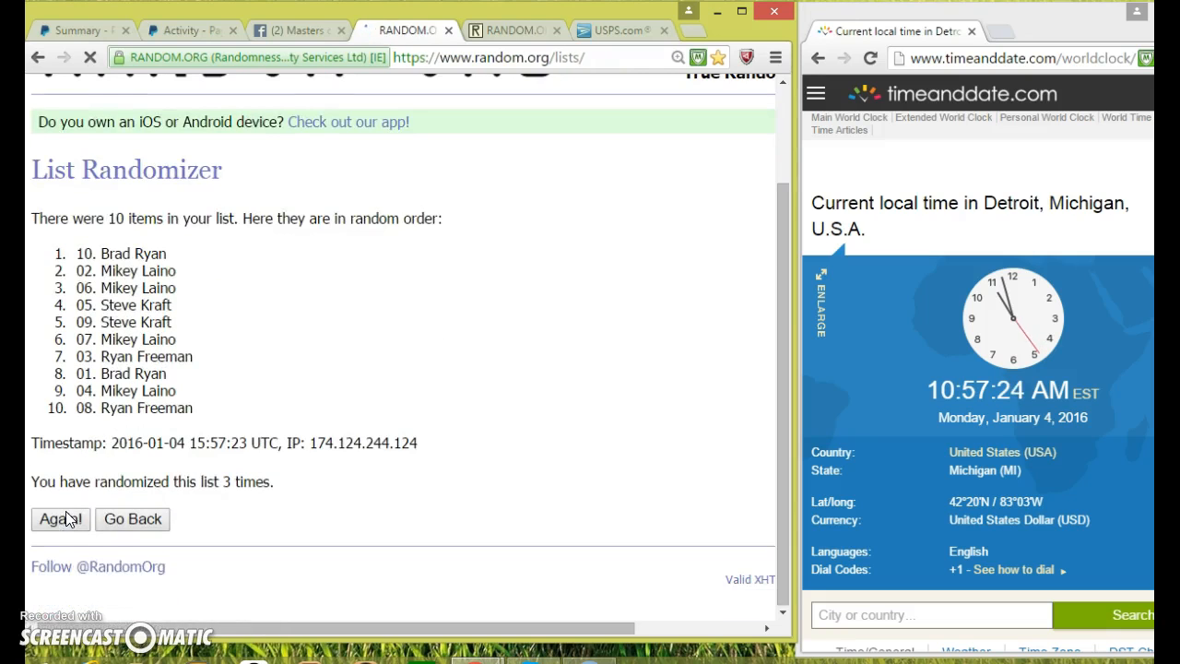
click(59, 518)
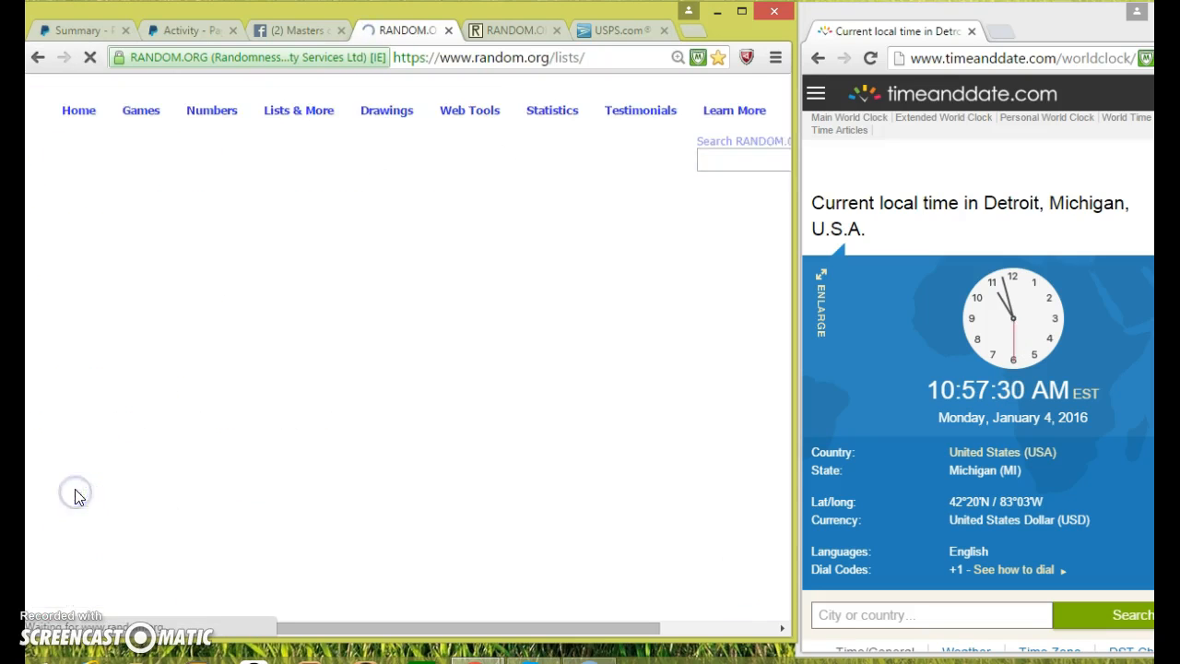
- Continue reshuffling until the list has been randomized 9 times and highlight the count
click(59, 518)
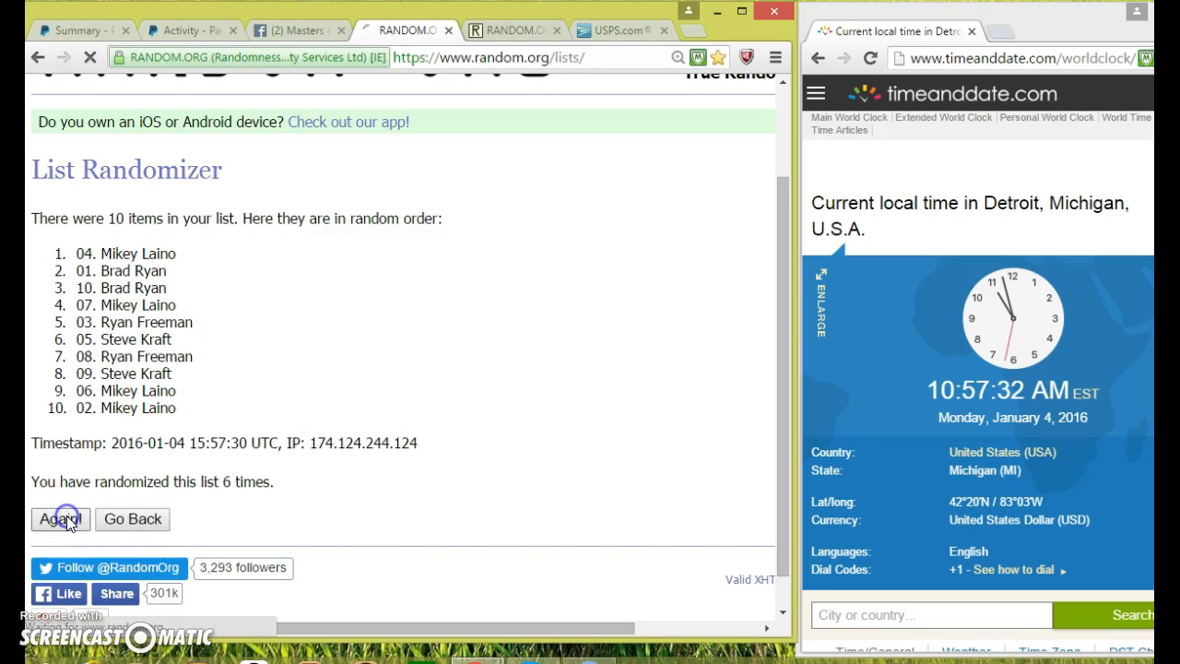
click(59, 518)
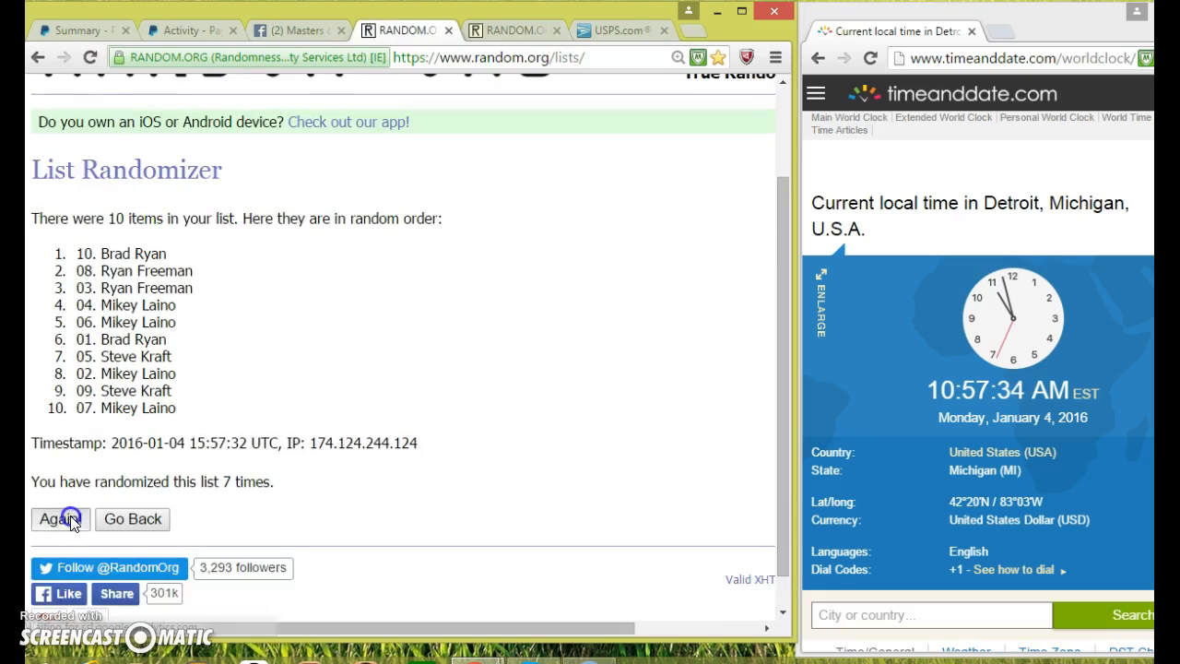
click(59, 518)
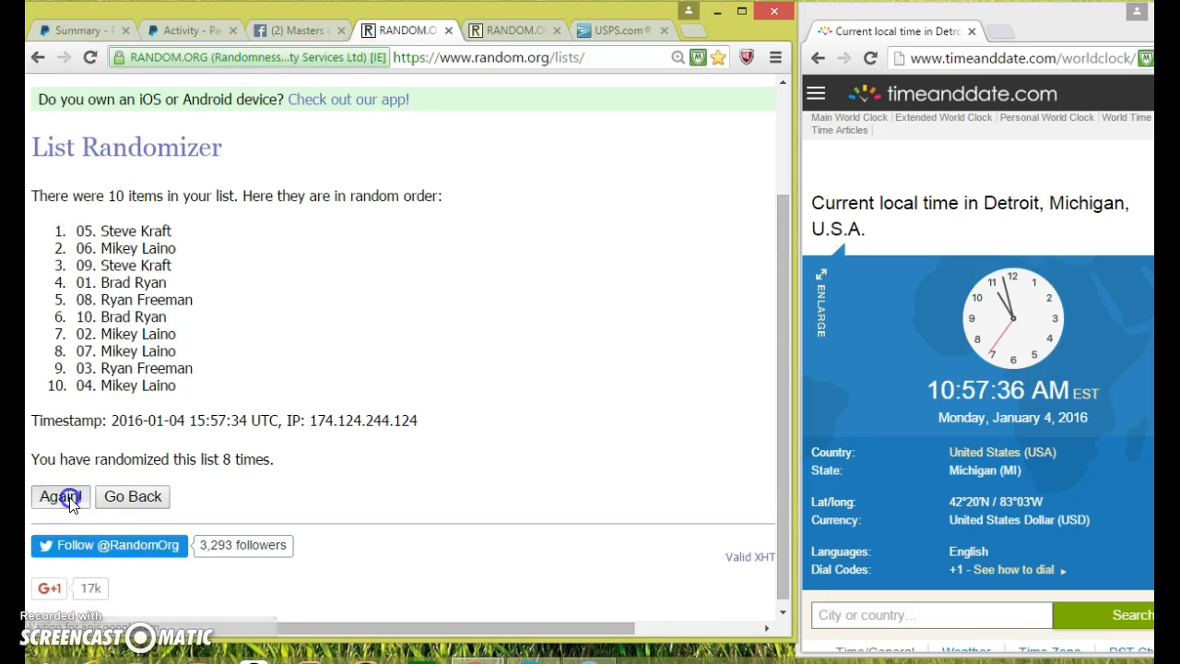
click(59, 496)
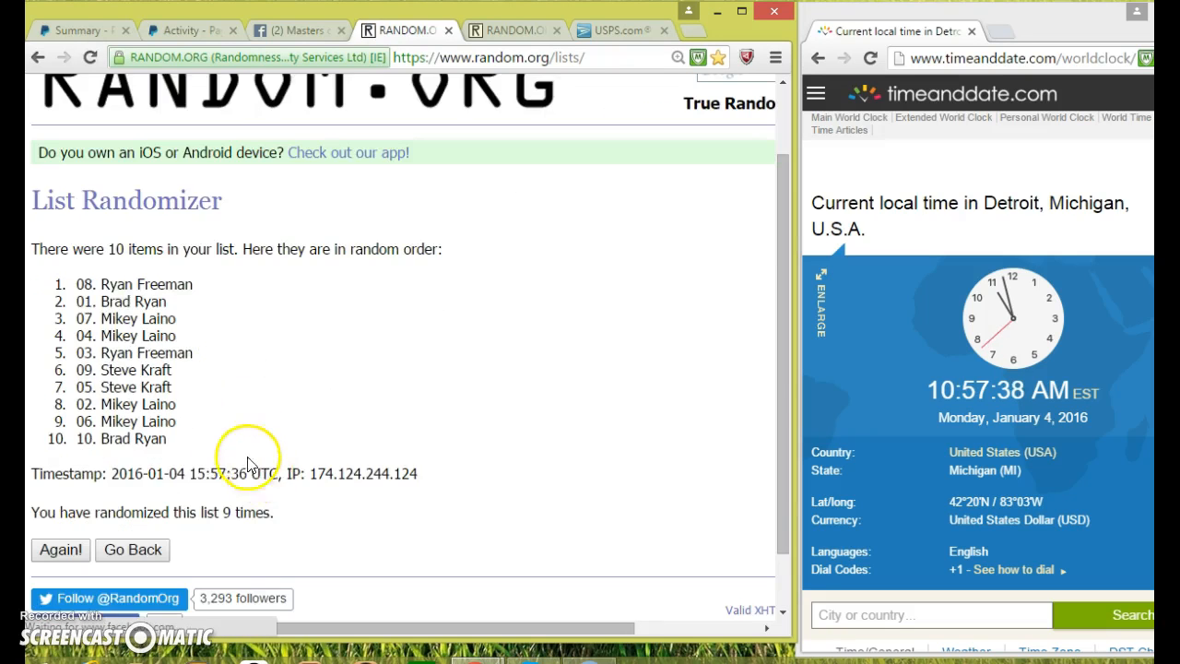
double_click(249, 513)
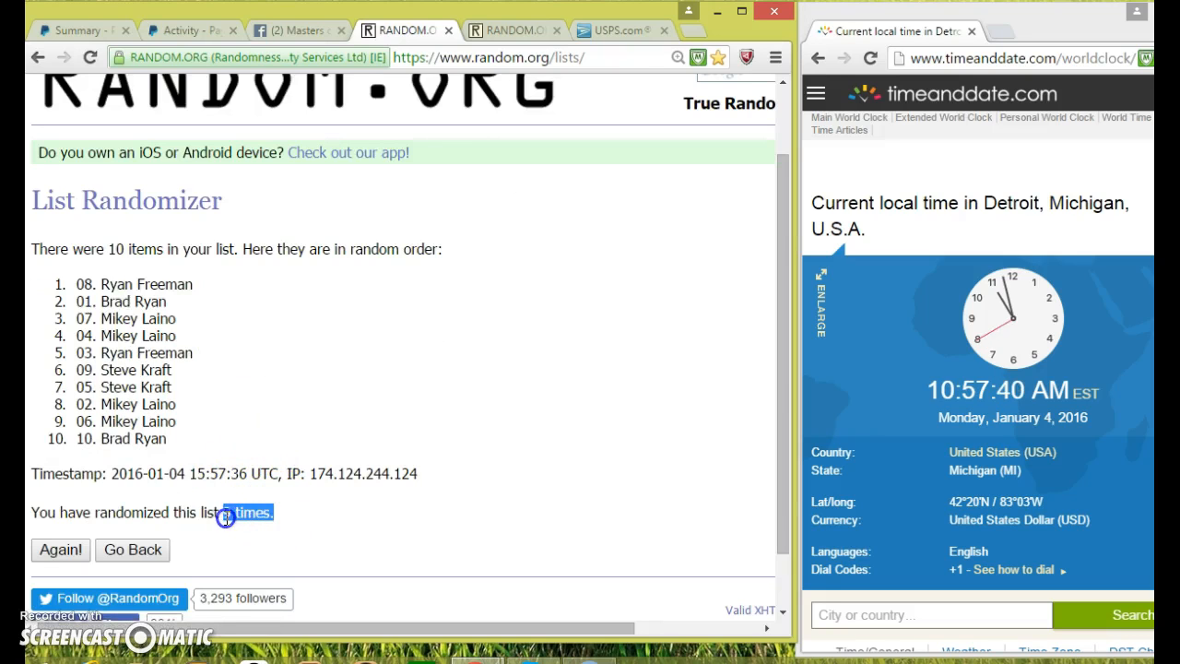
mouse_move(513, 164)
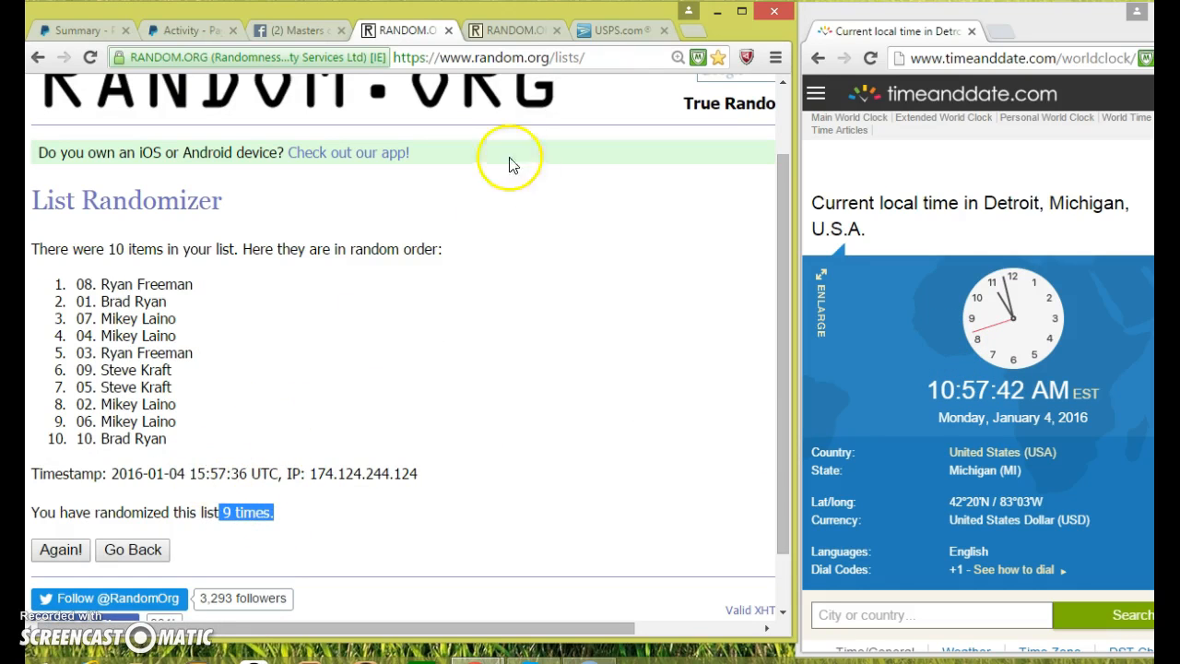
click(399, 30)
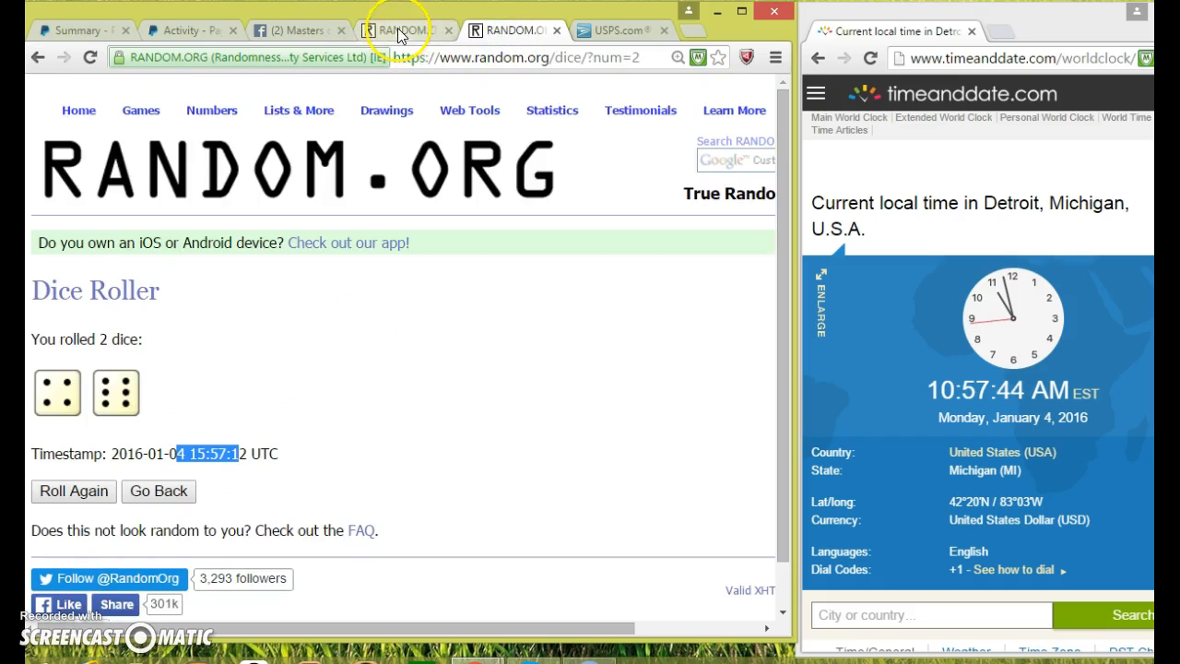
click(402, 29)
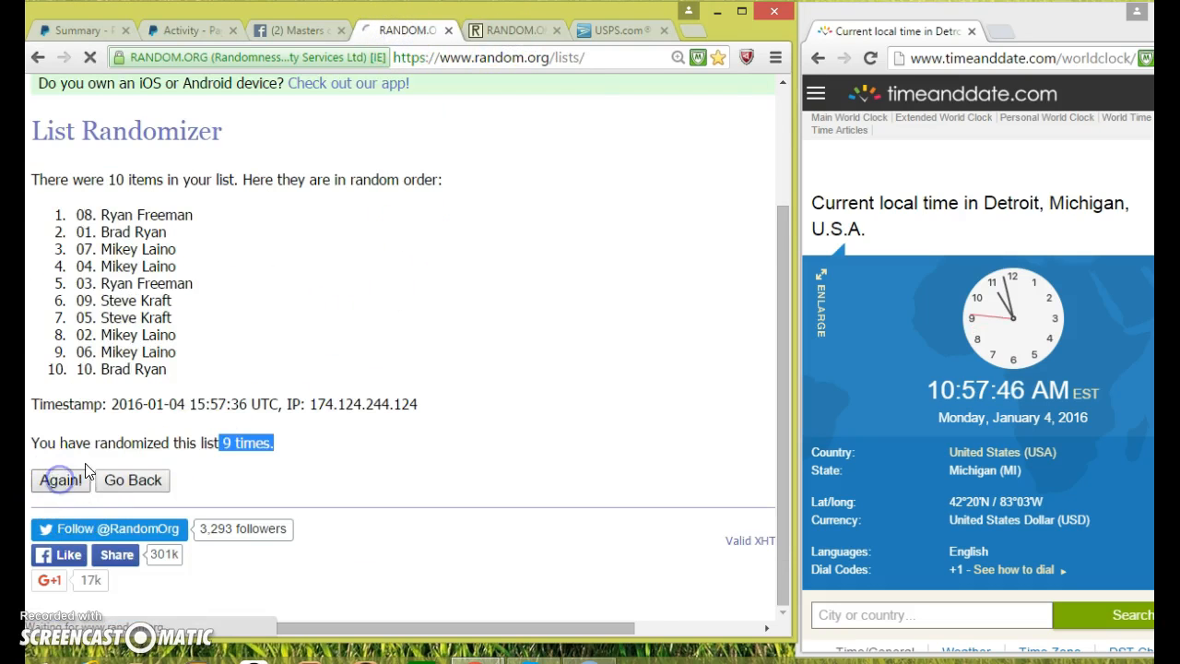
click(59, 480)
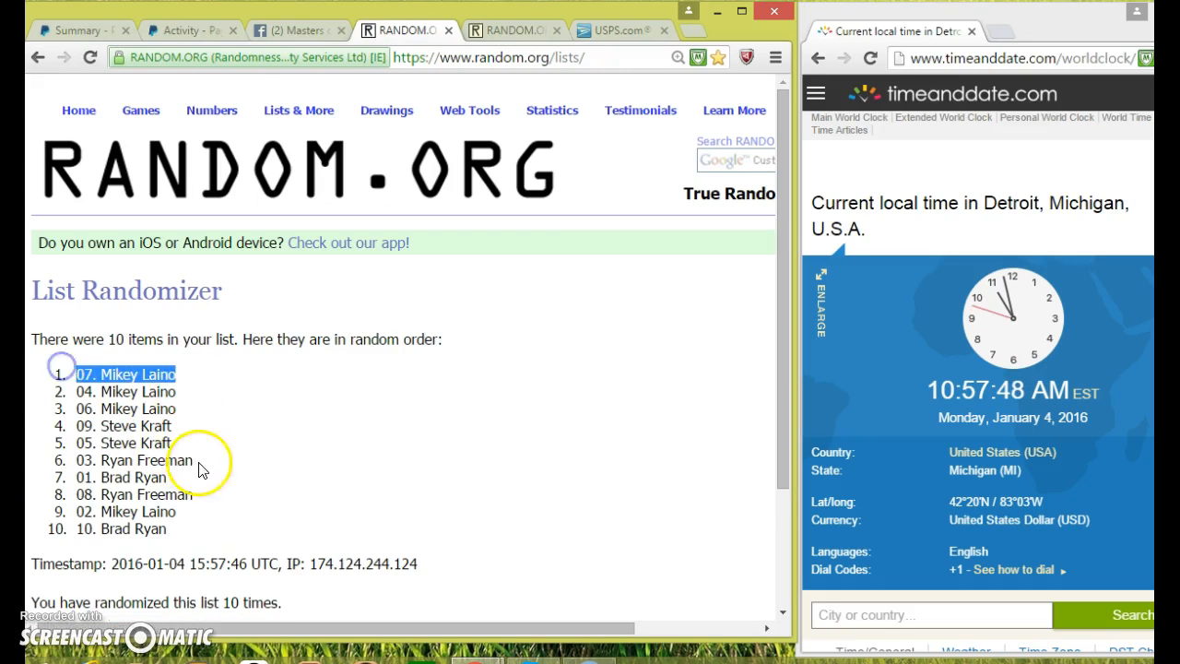
scroll(down, 3)
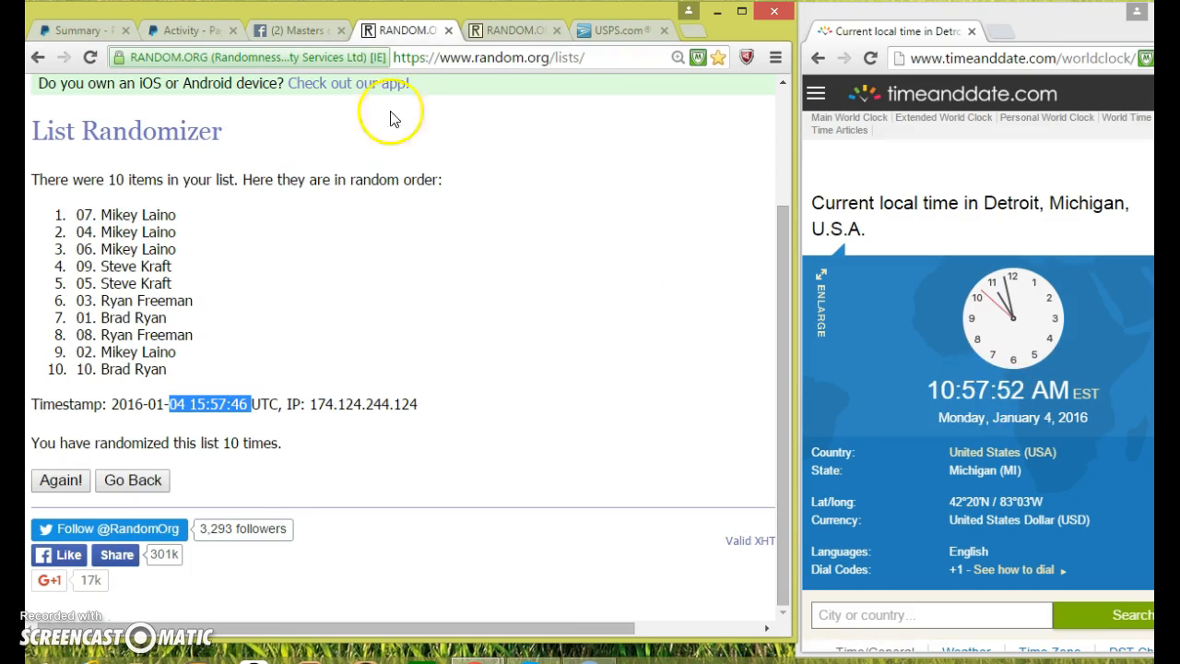
click(502, 29)
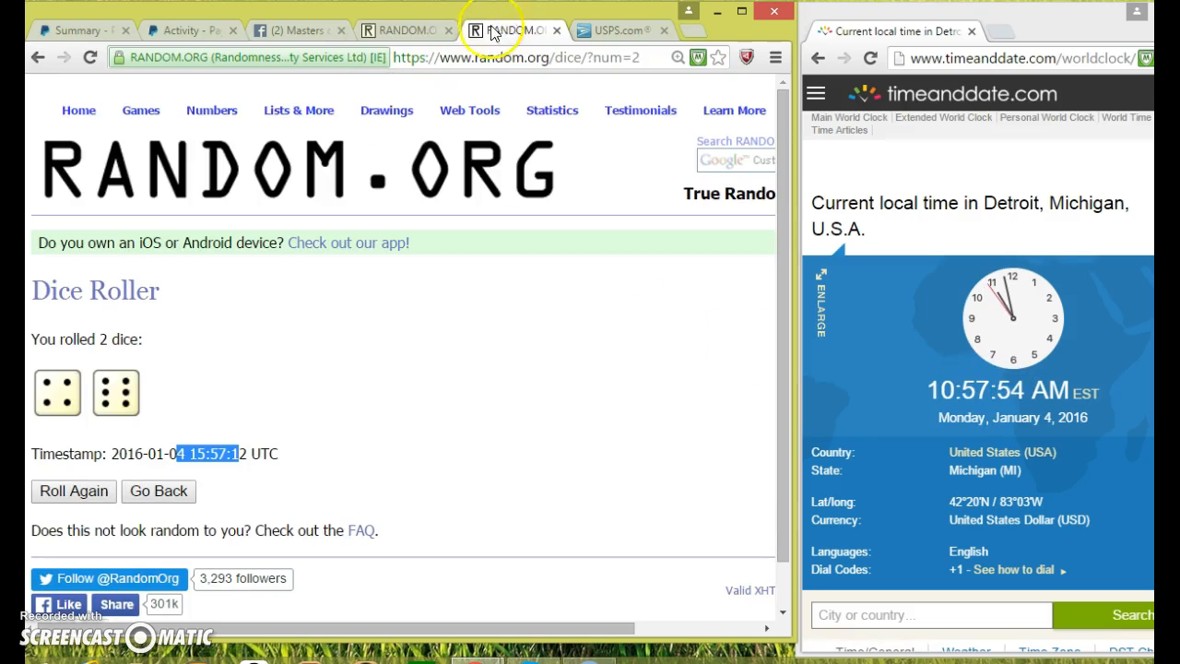
click(501, 29)
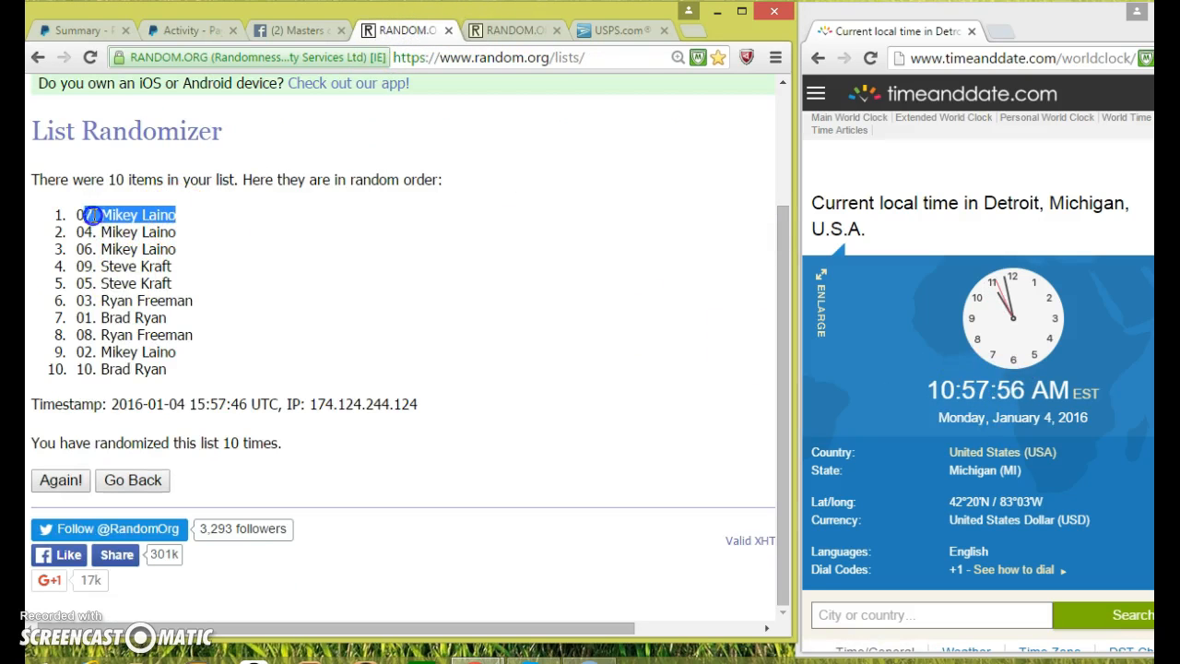
mouse_move(328, 328)
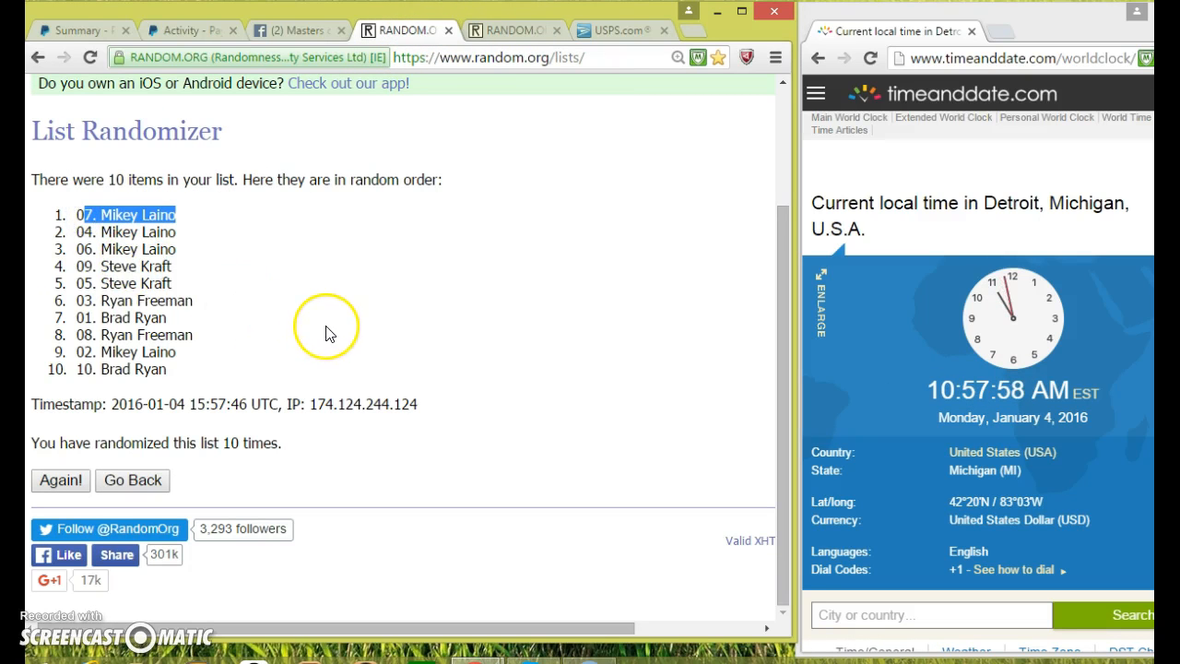
mouse_move(286, 29)
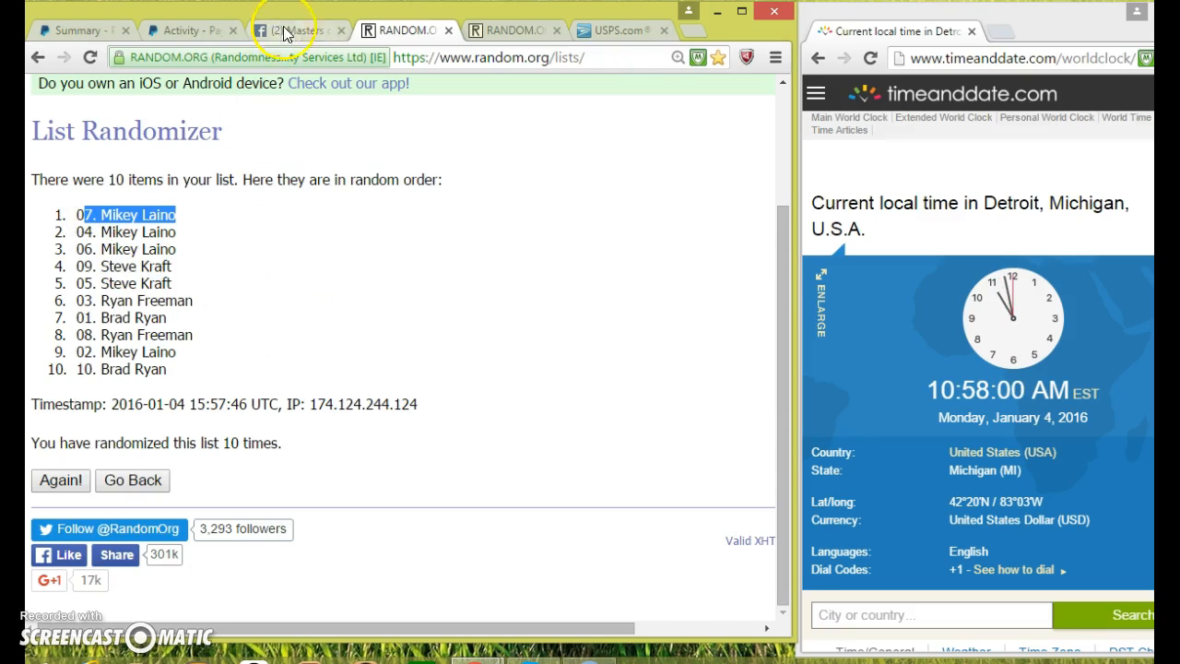
- Return to the Facebook thread now ending with the DONE comment
click(288, 29)
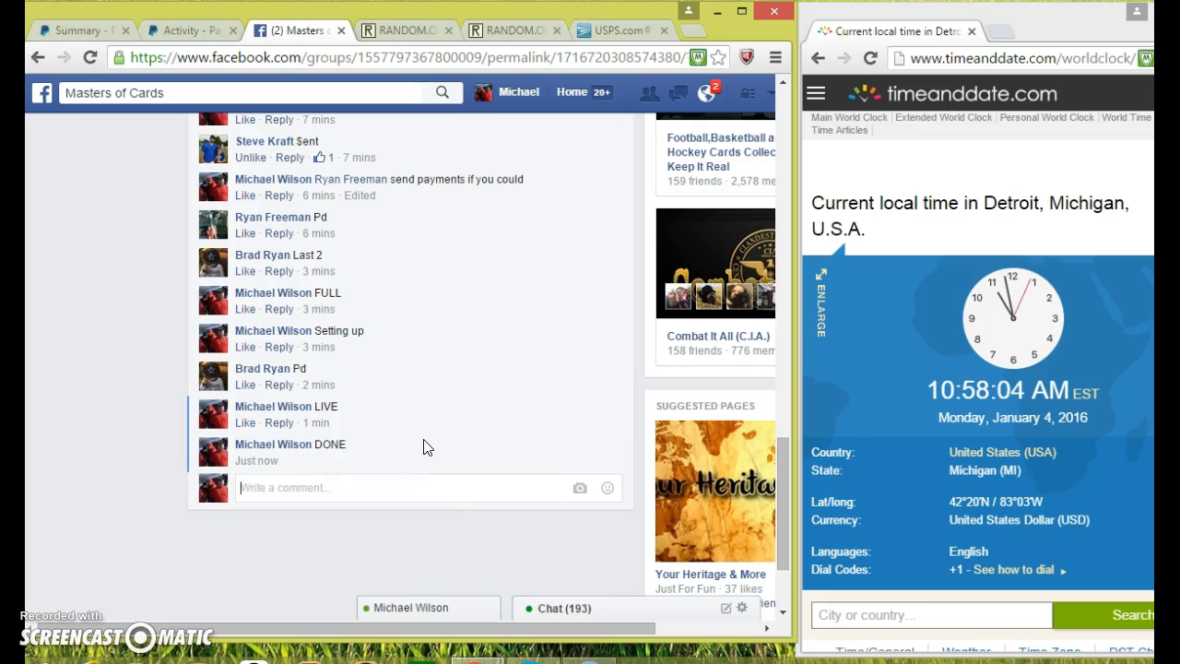
mouse_move(325, 461)
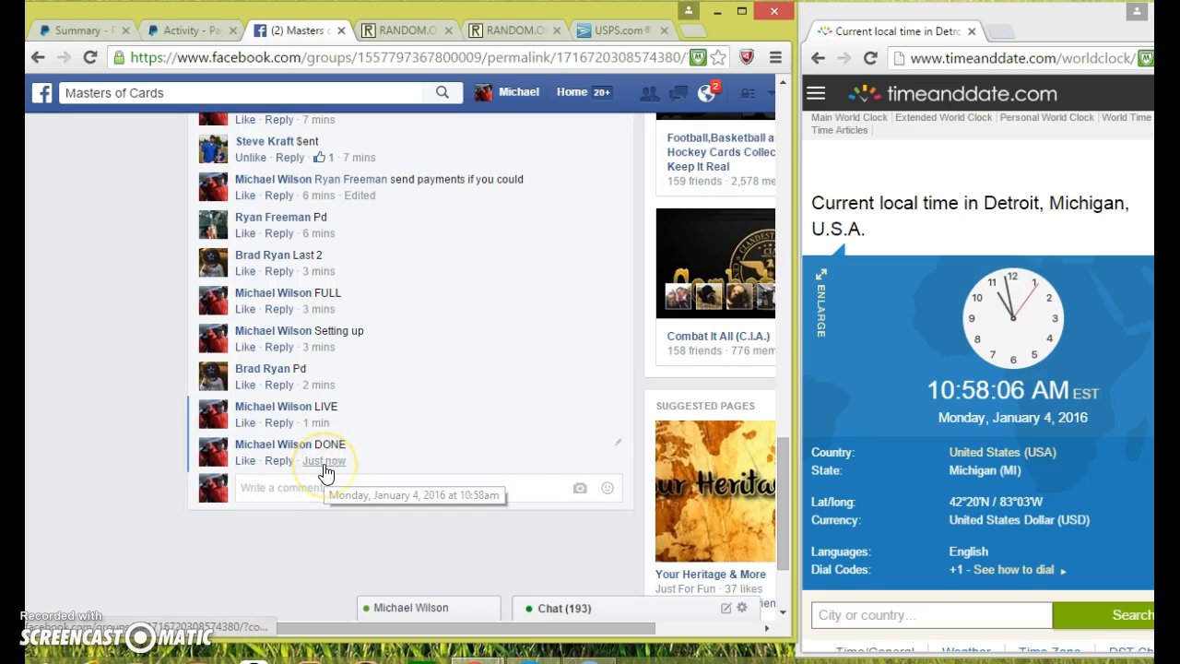